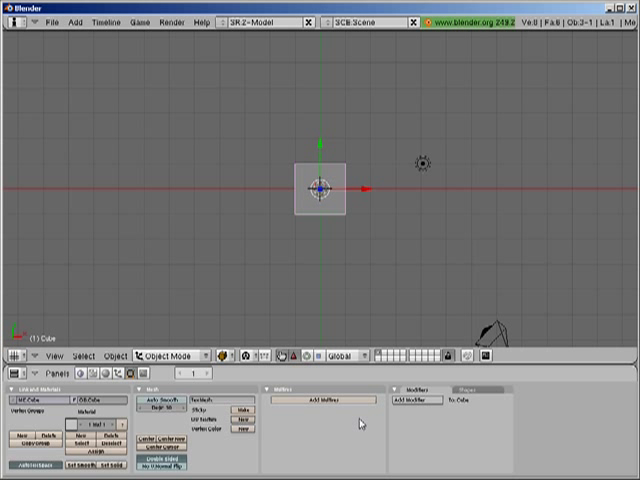
pyautogui.moveTo(370, 280)
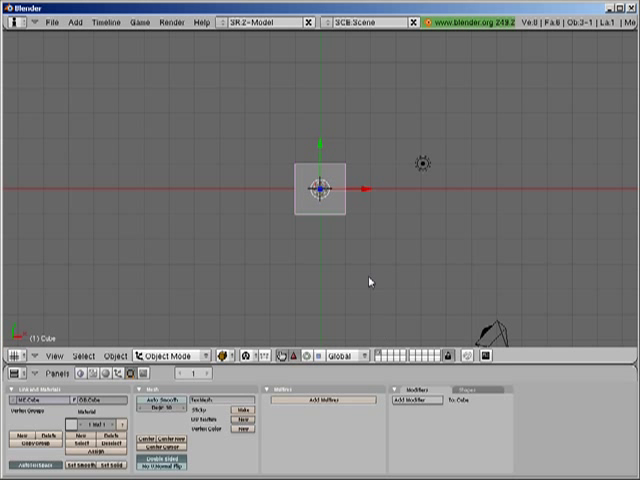
pyautogui.moveTo(352, 292)
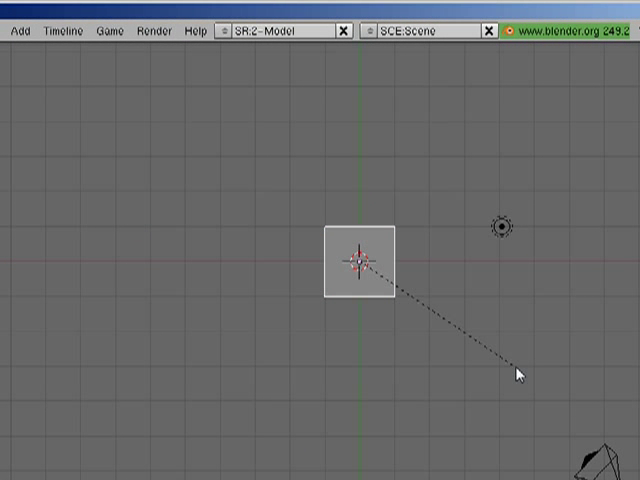
# Step: Confirm the scaled-up cube at its new, much larger size
pyautogui.click(362, 262)
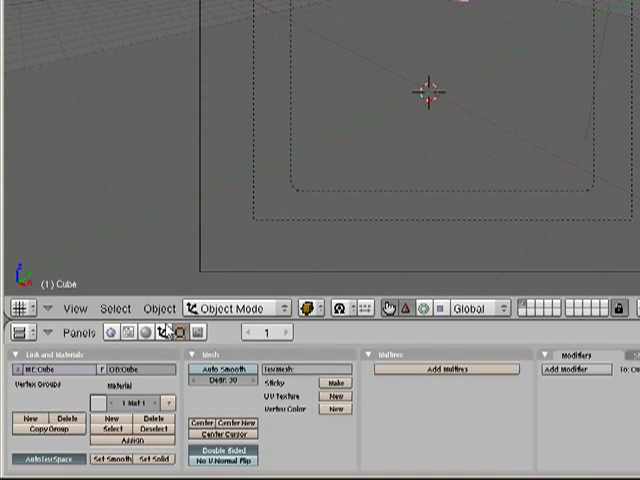
# Step: Enable Collision and Soft Body physics on the cube in the Physics buttons
pyautogui.click(252, 332)
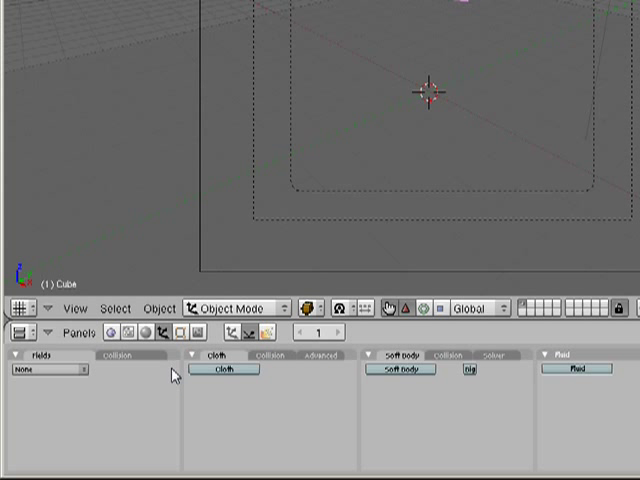
pyautogui.click(120, 356)
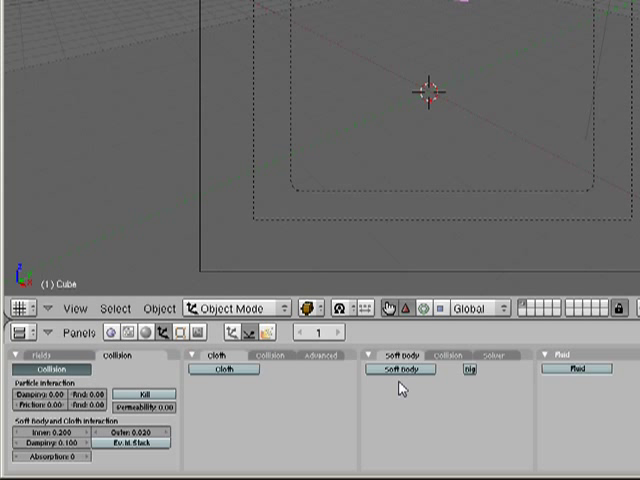
pyautogui.click(400, 372)
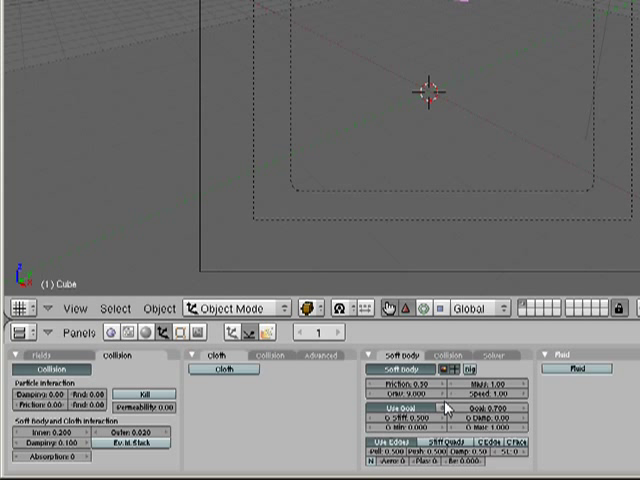
pyautogui.click(410, 408)
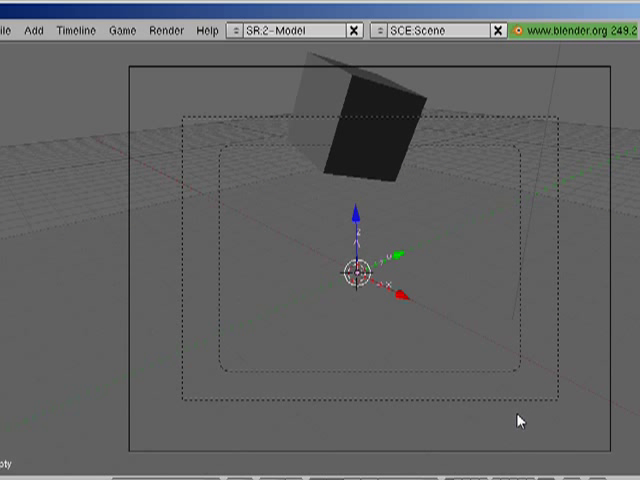
pyautogui.moveTo(360, 228)
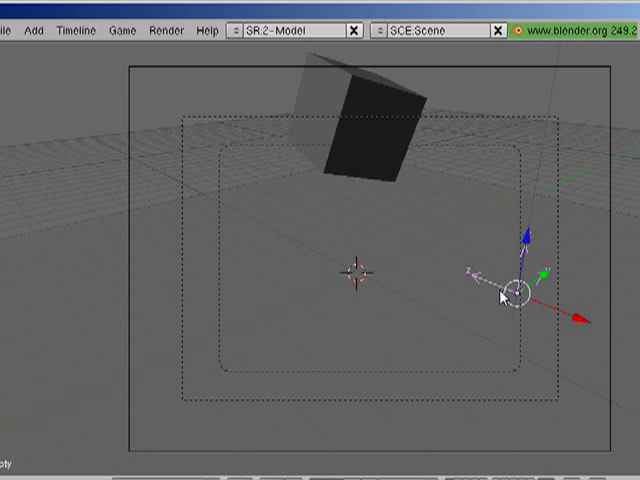
pyautogui.moveTo(348, 212)
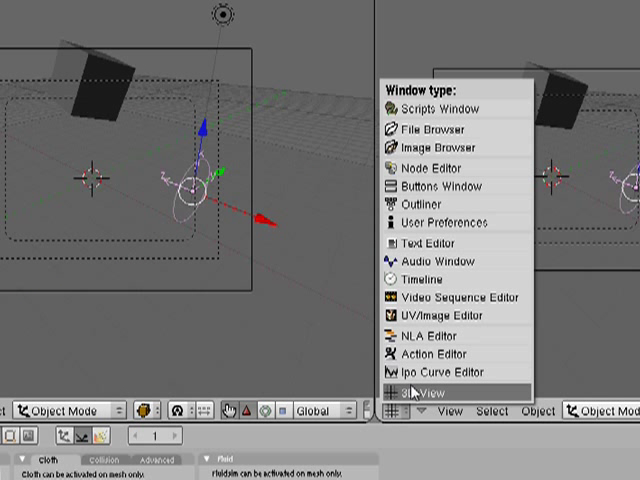
# Step: Switch the new split area to the Ipo Curve Editor
pyautogui.click(436, 372)
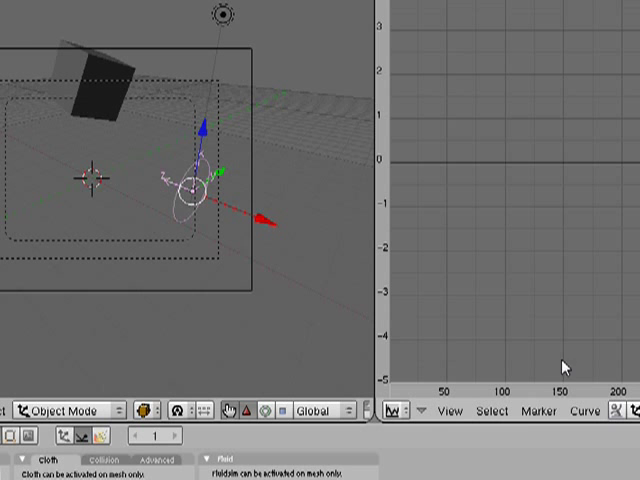
pyautogui.moveTo(572, 318)
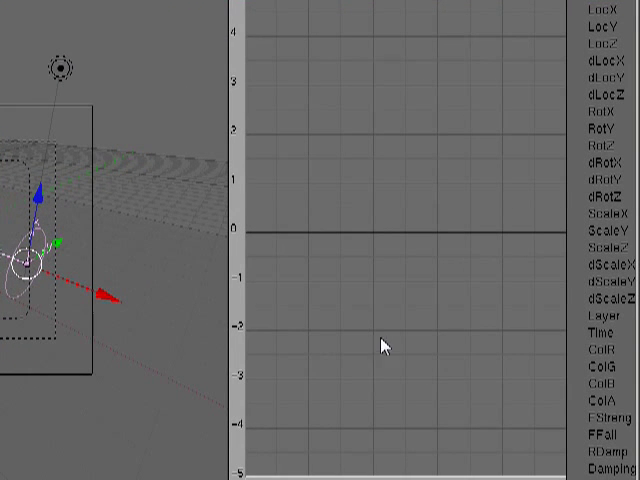
pyautogui.moveTo(516, 404)
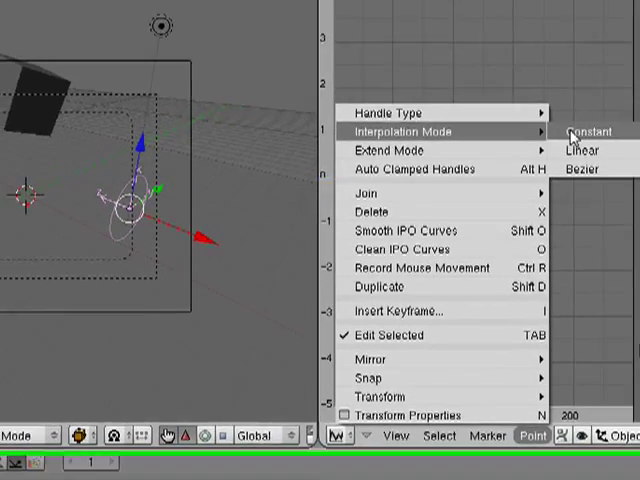
# Step: Set the wind strength curve's interpolation mode to Constant
pyautogui.click(588, 132)
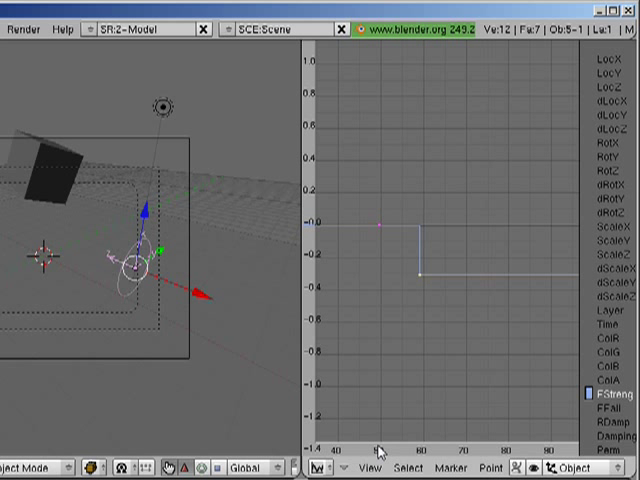
pyautogui.moveTo(416, 350)
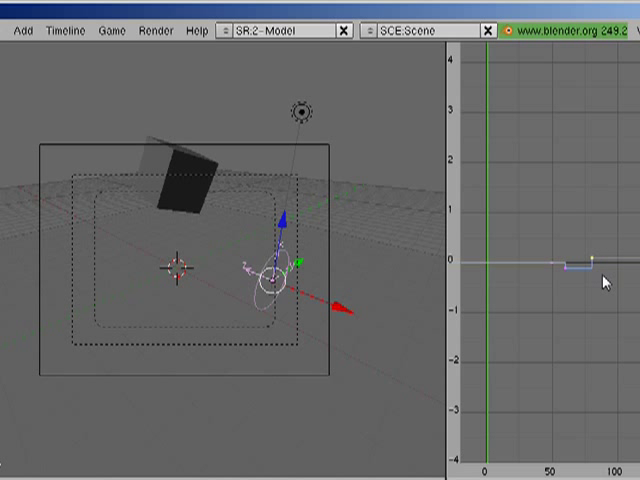
pyautogui.moveTo(556, 268)
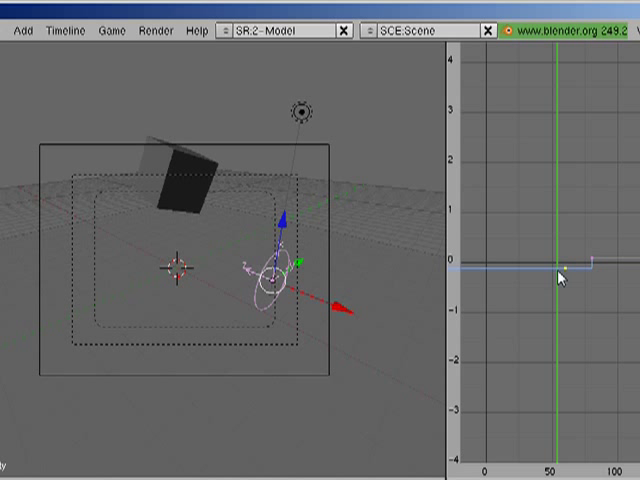
pyautogui.moveTo(538, 278)
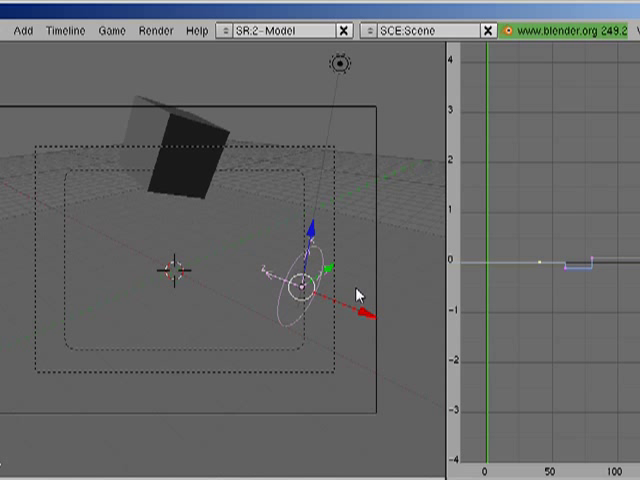
pyautogui.moveTo(412, 278)
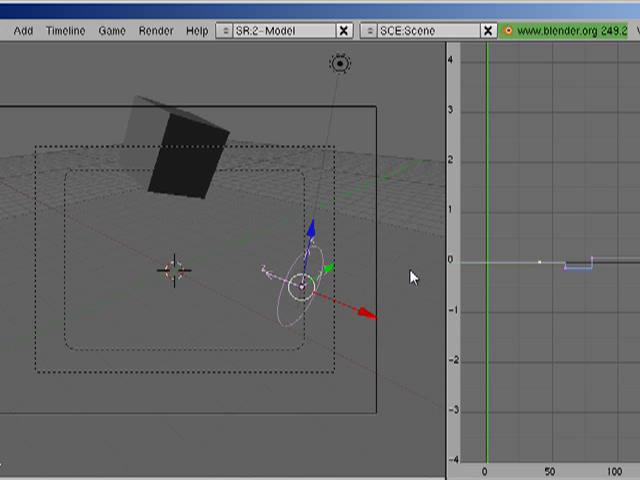
pyautogui.moveTo(348, 284)
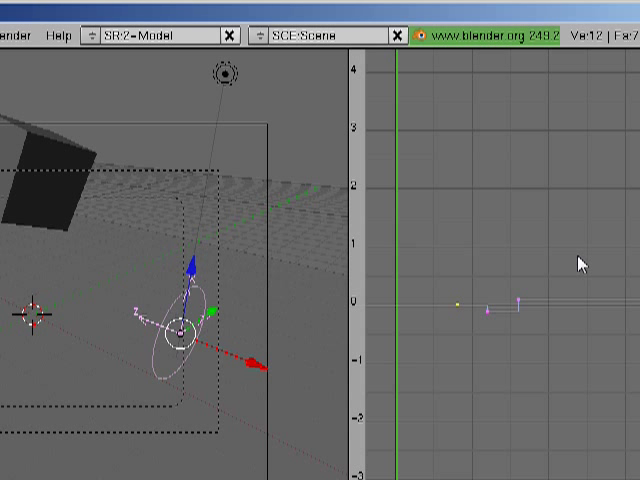
pyautogui.moveTo(300, 322)
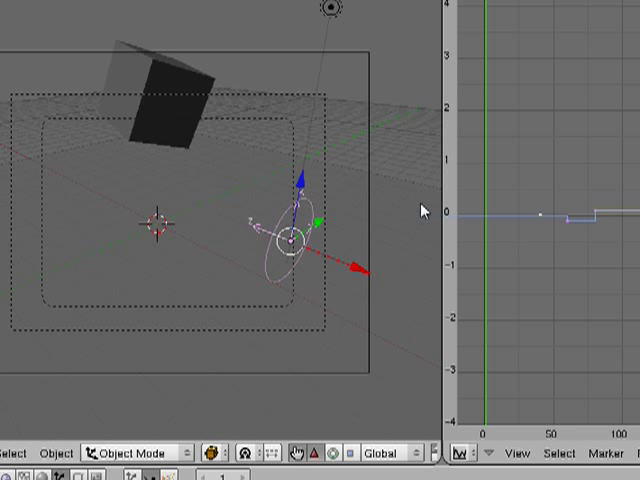
pyautogui.moveTo(500, 244)
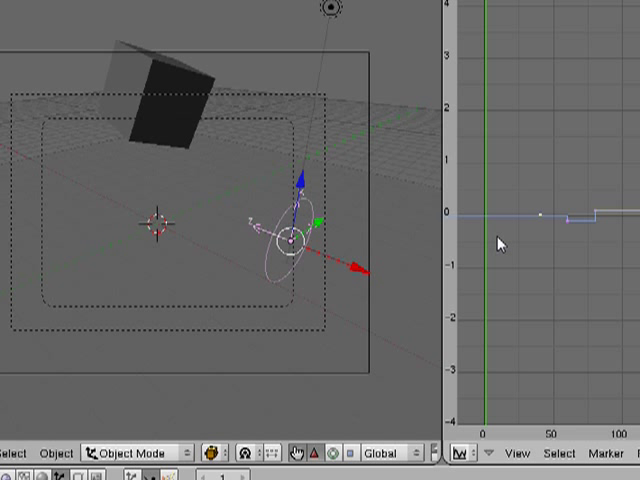